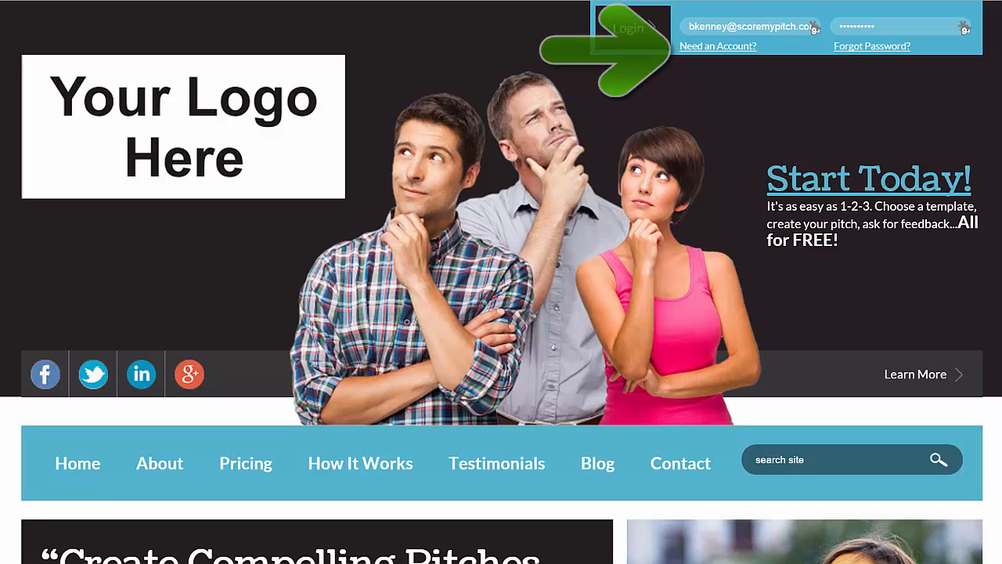
# Step: Log in to TestMyPitch using the email and password already entered at the top
pyautogui.click(627, 27)
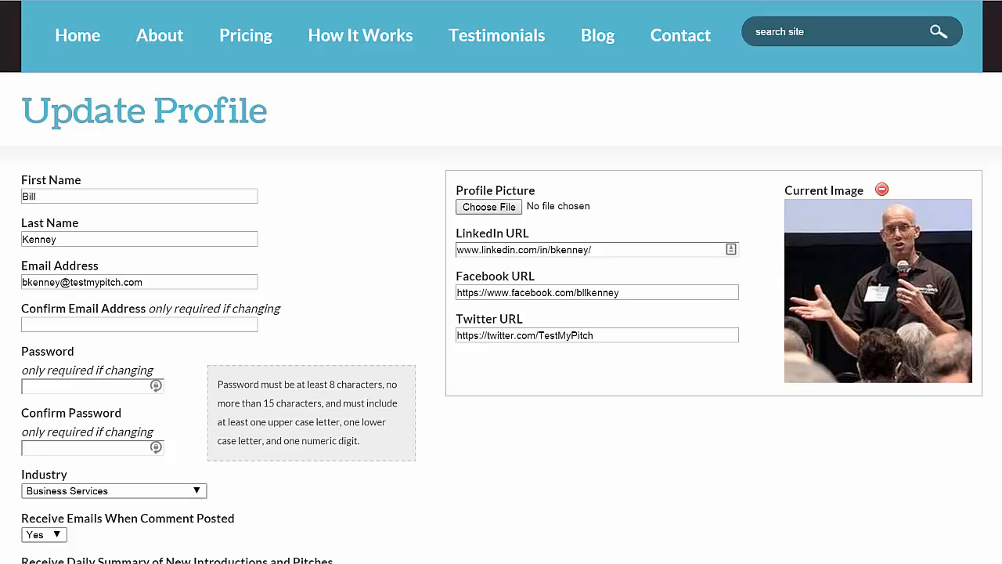
# Step: Review the filled-in Update Profile fields and save the changes
pyautogui.scroll(-3)
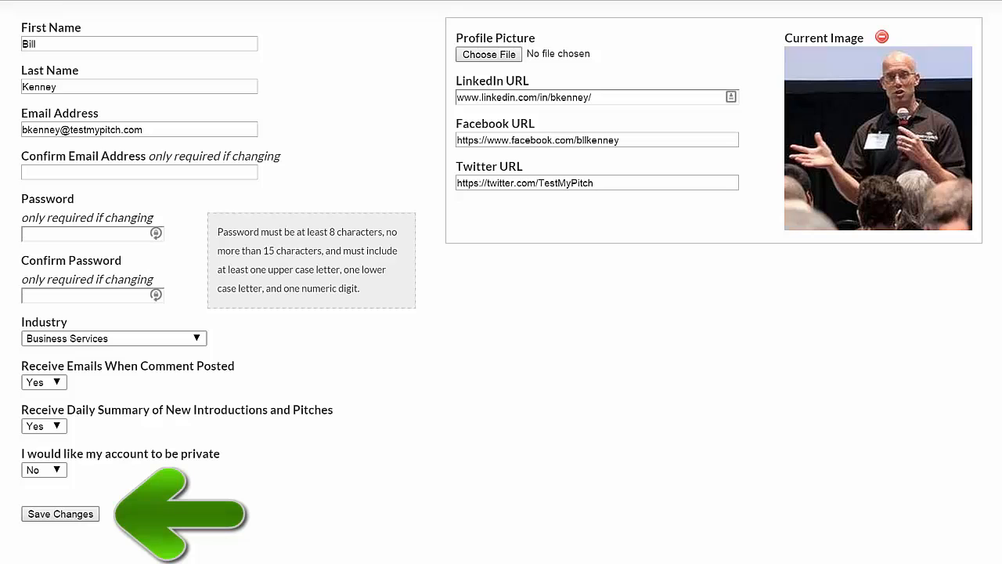
pyautogui.click(61, 514)
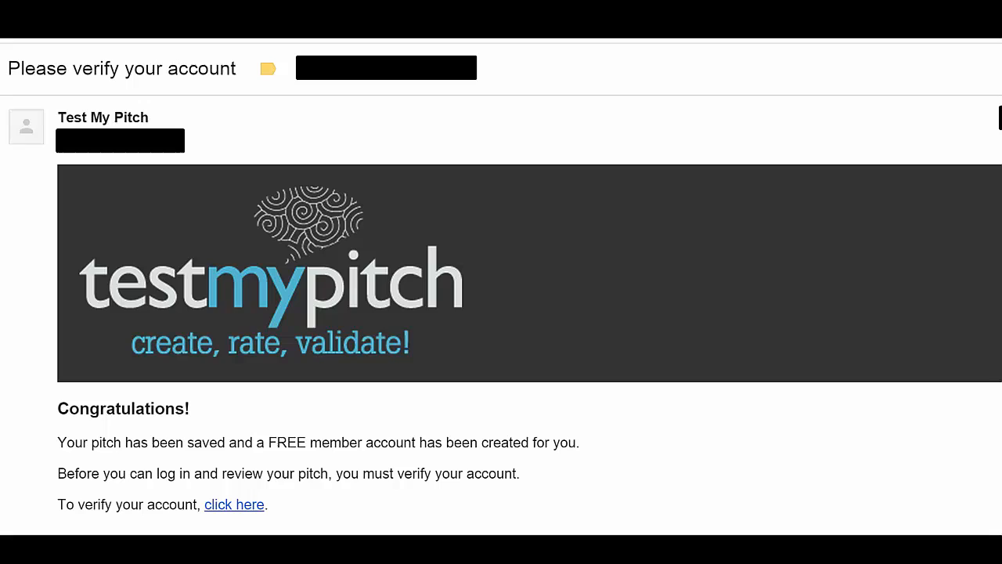